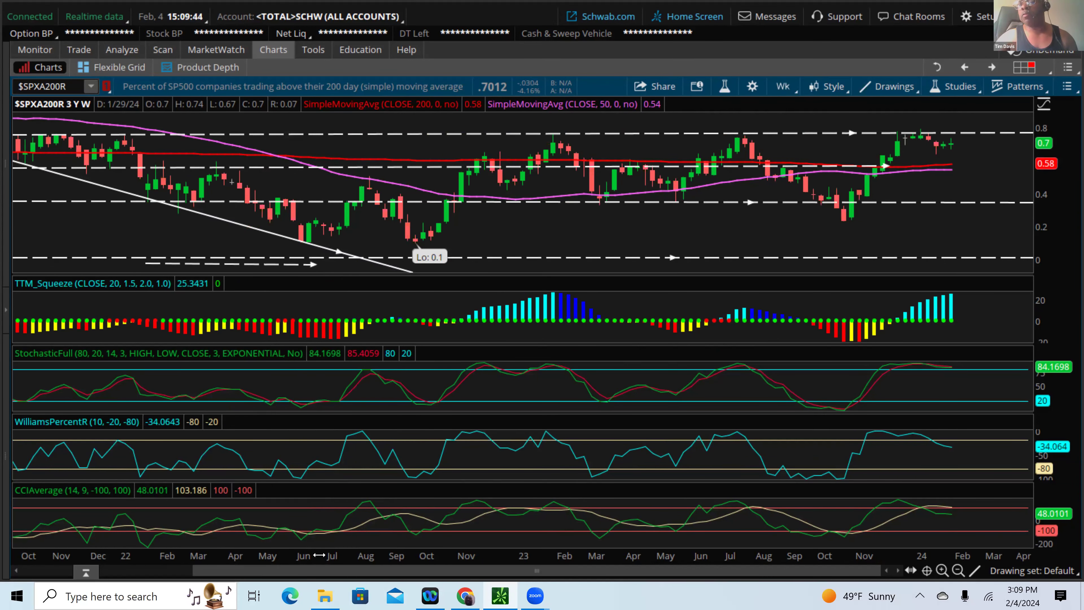
{"action": "mouse_move", "coordinate": [746, 77]}
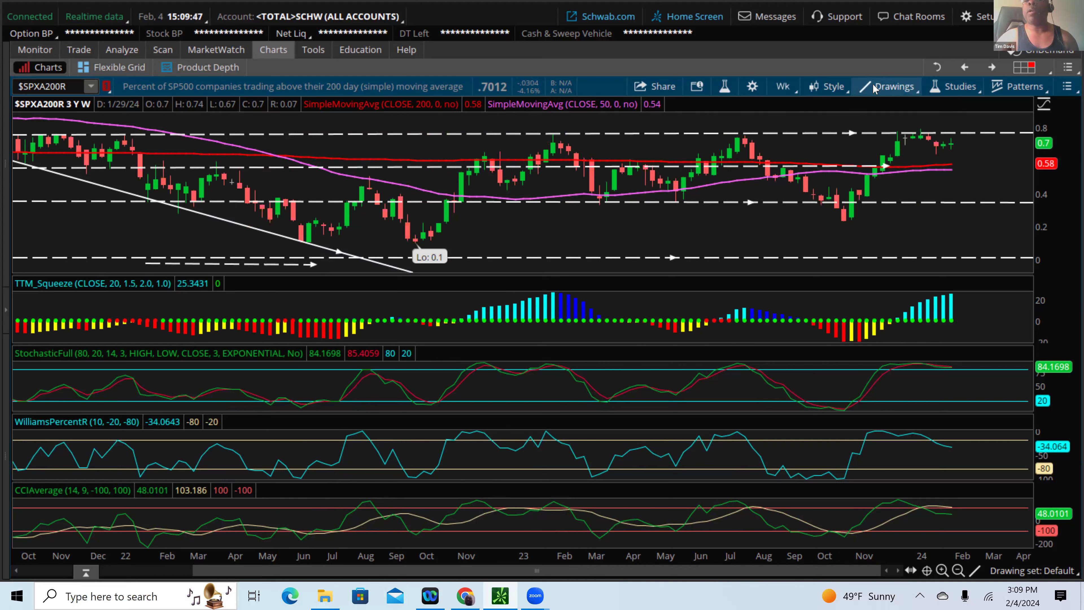
{"action": "mouse_move", "coordinate": [891, 85]}
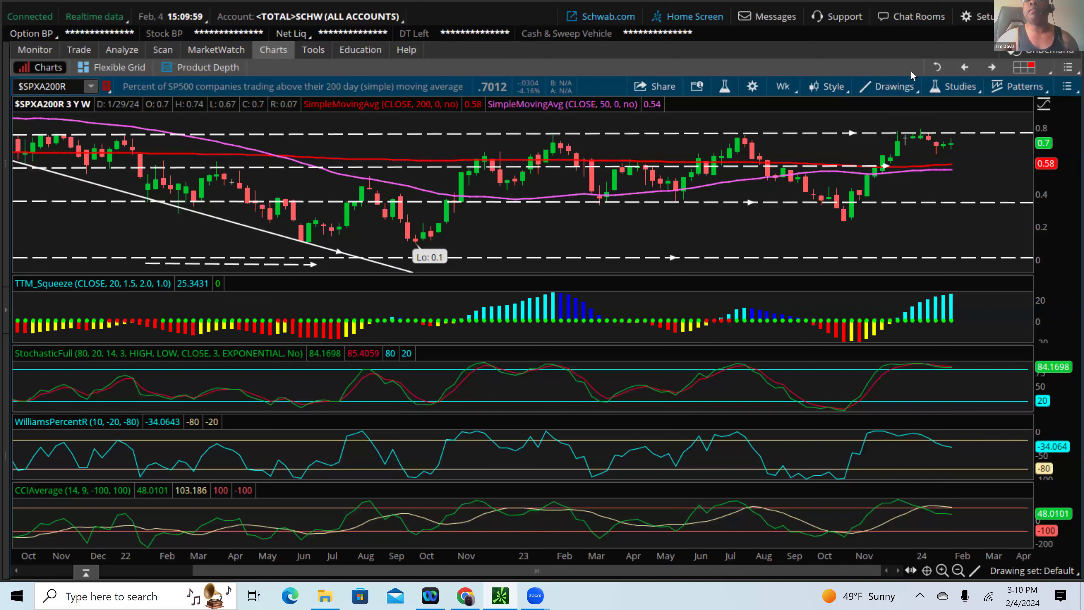
{"action": "mouse_move", "coordinate": [809, 16]}
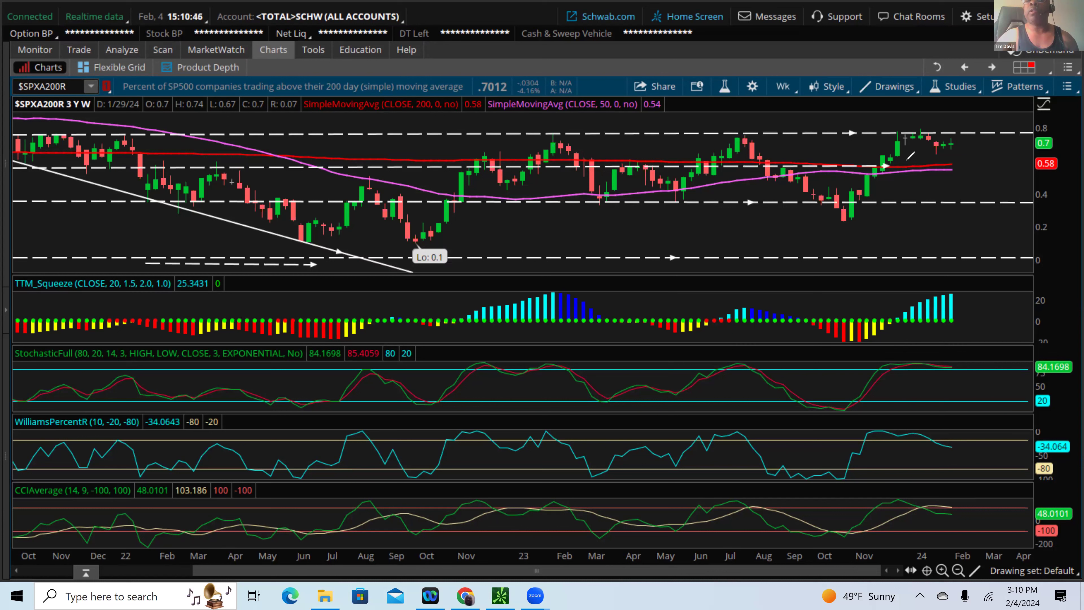
Load the SPY three-year weekly chart with its indicators and support lines
{"action": "left_click_drag", "start_coordinate": [888, 141], "coordinate": [972, 166]}
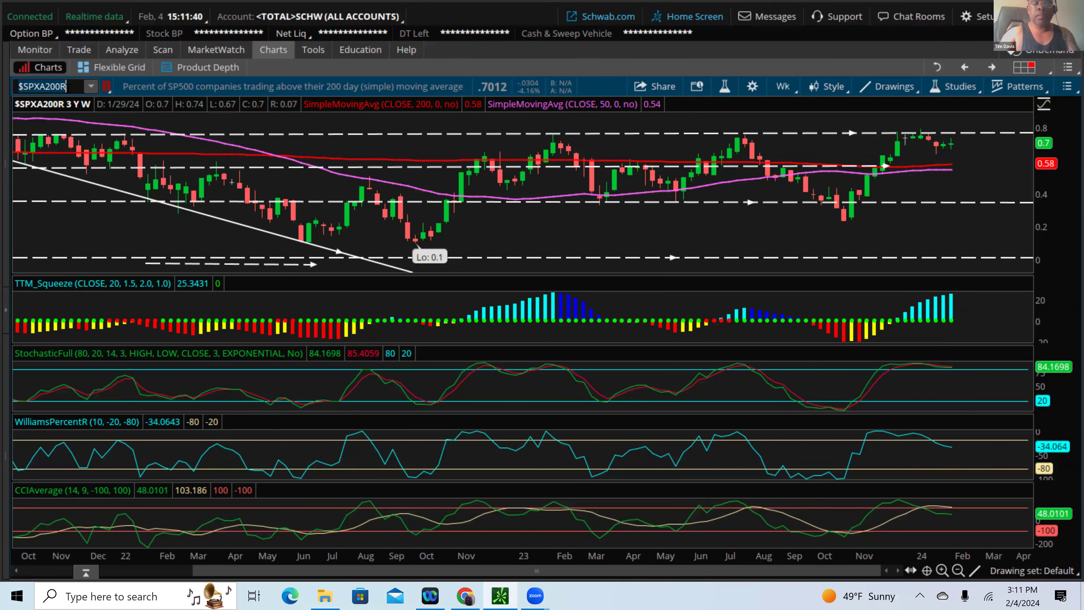
{"action": "type", "text": "SP"}
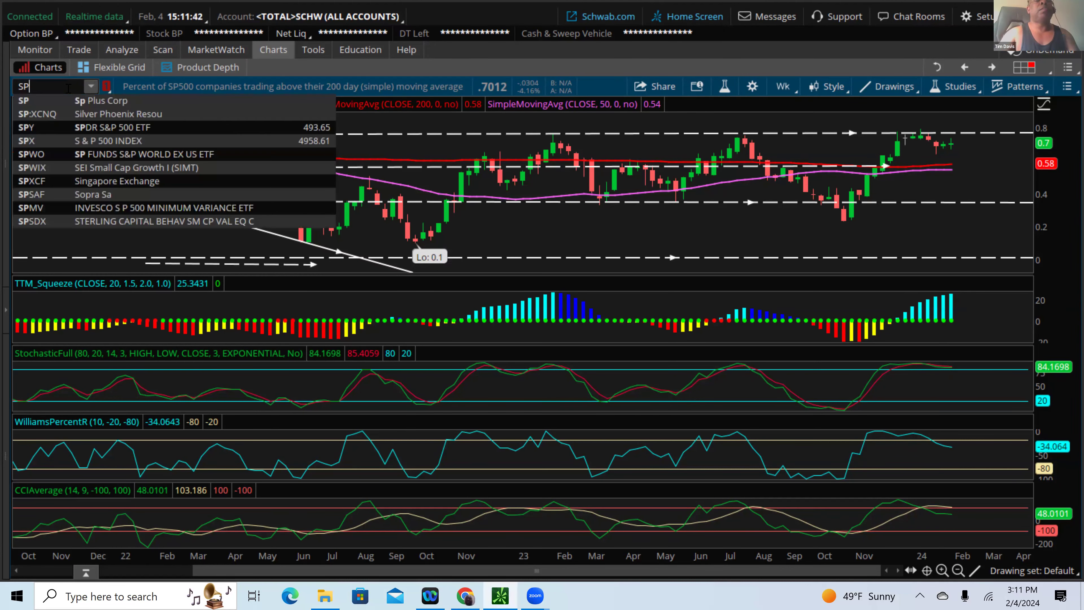
{"action": "type", "text": "Y"}
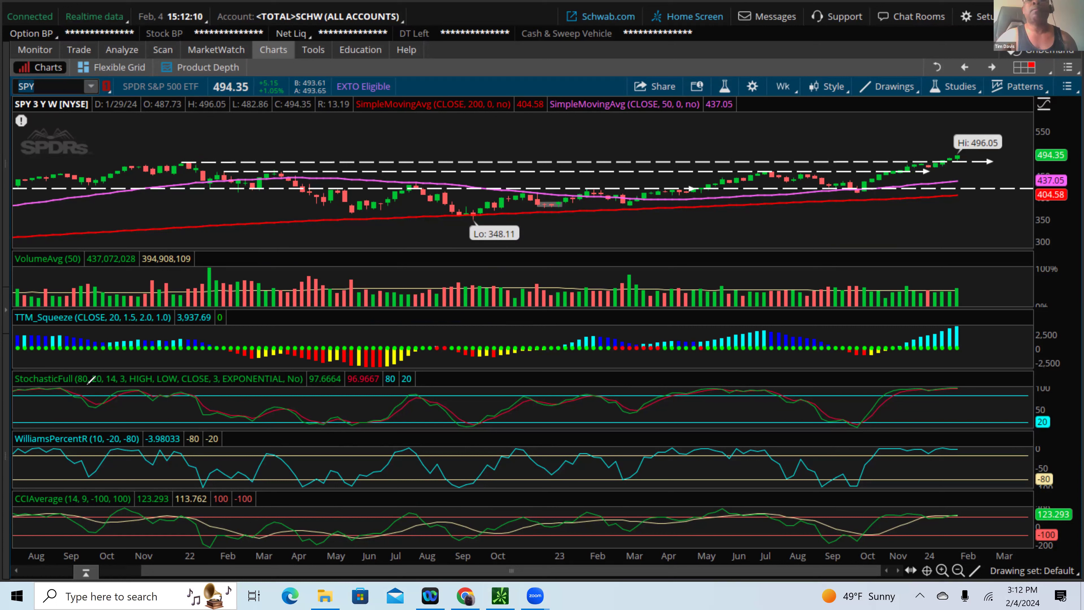
{"action": "mouse_move", "coordinate": [736, 386]}
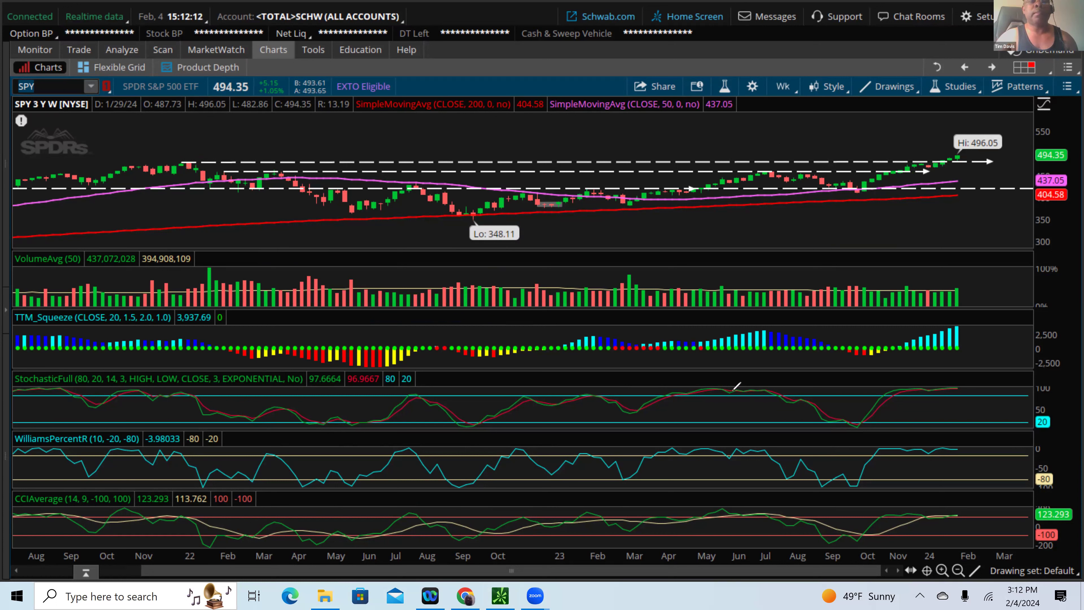
{"action": "mouse_move", "coordinate": [624, 425]}
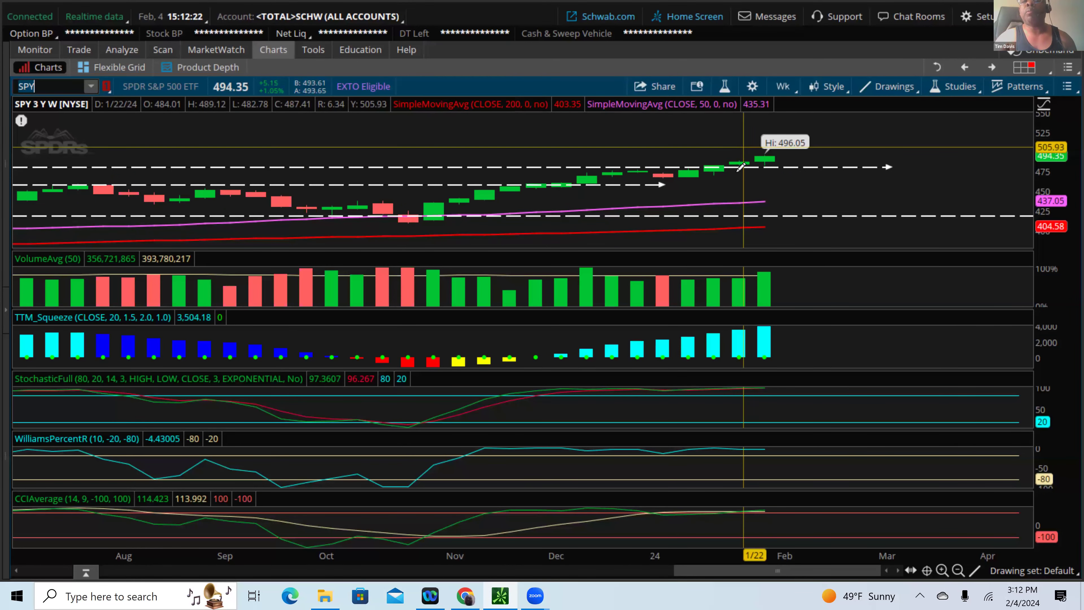
{"action": "mouse_move", "coordinate": [757, 163]}
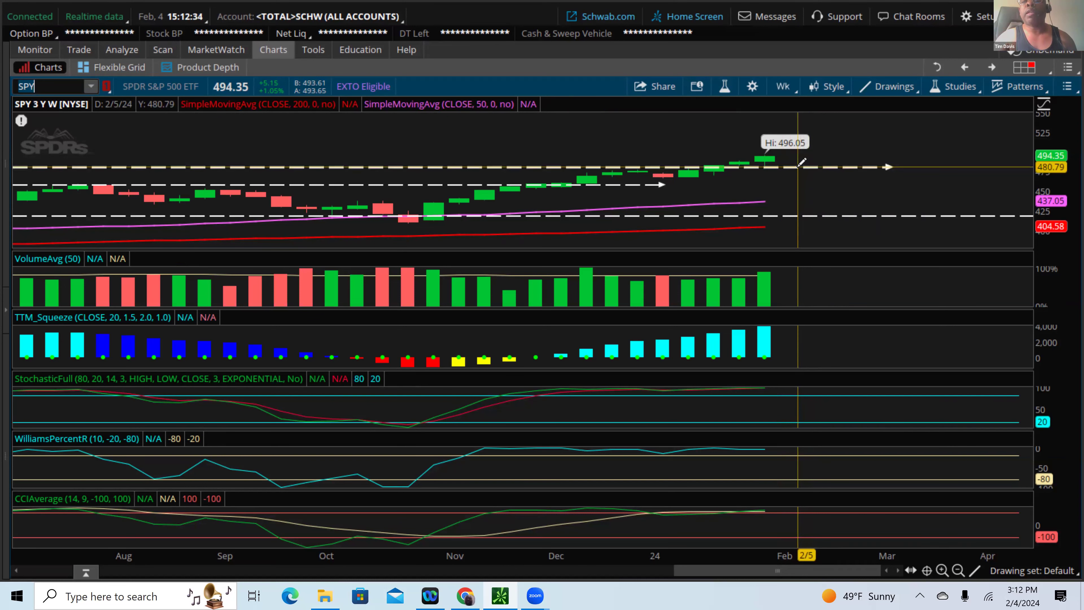
{"action": "mouse_move", "coordinate": [802, 164]}
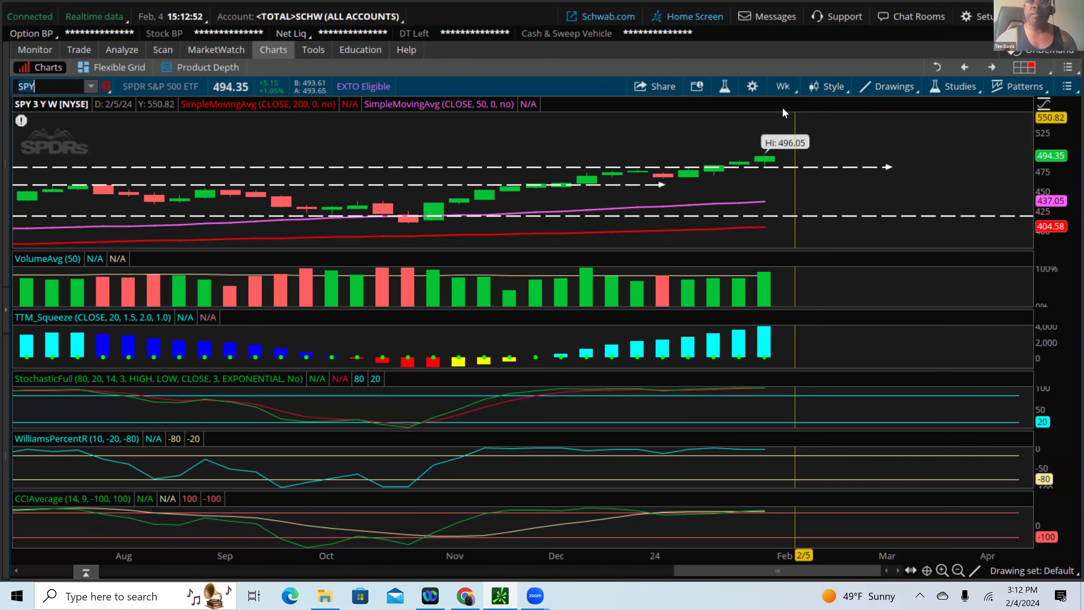
{"action": "mouse_move", "coordinate": [790, 162]}
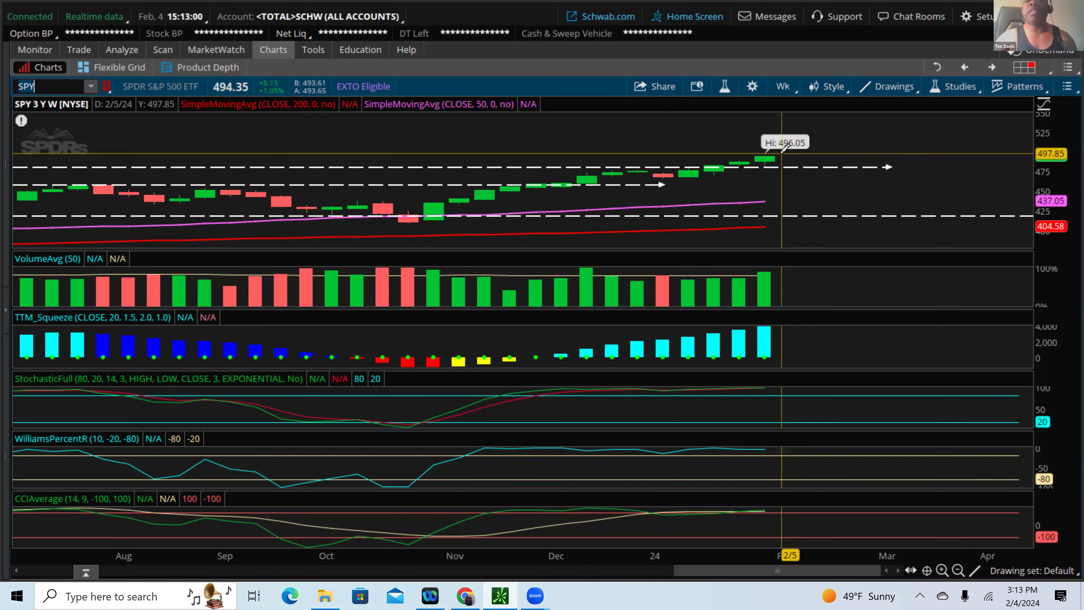
{"action": "mouse_move", "coordinate": [780, 97]}
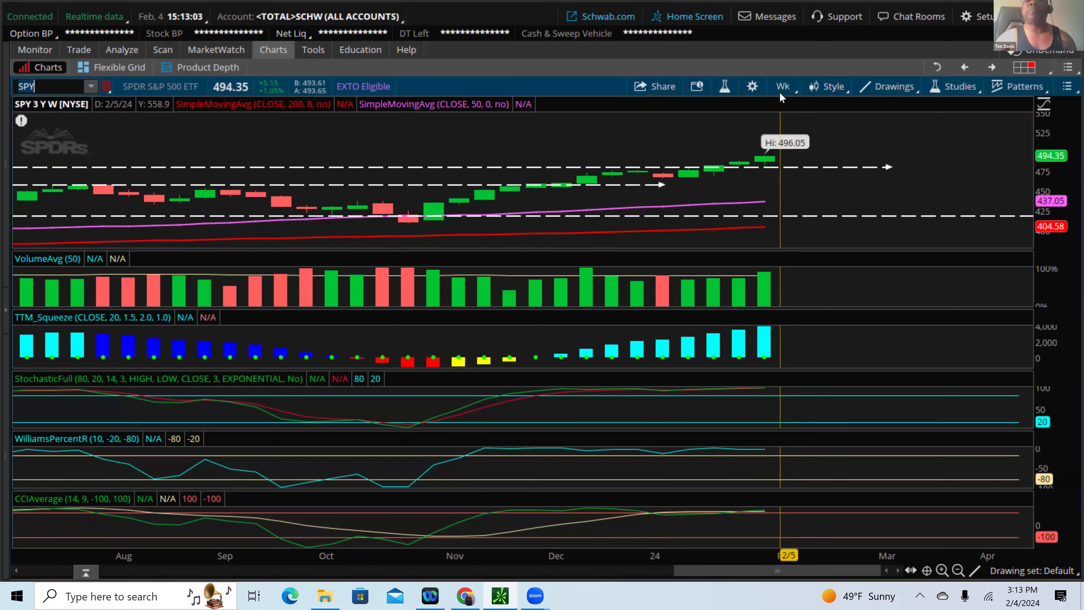
Bring up the time frame choices to zoom SPY to about six months
{"action": "left_click", "coordinate": [781, 86]}
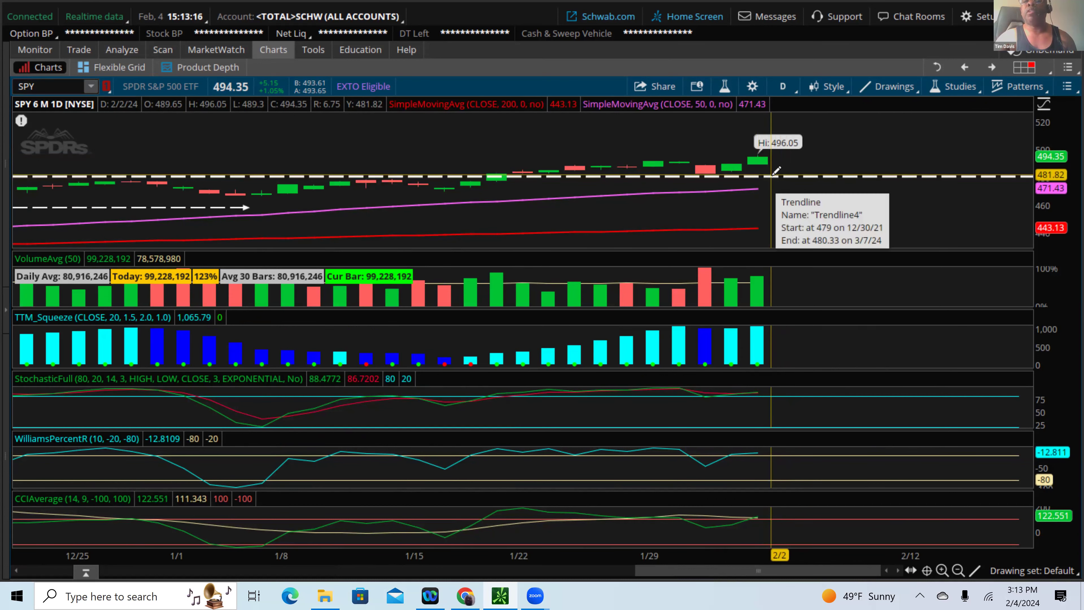
{"action": "mouse_move", "coordinate": [773, 173]}
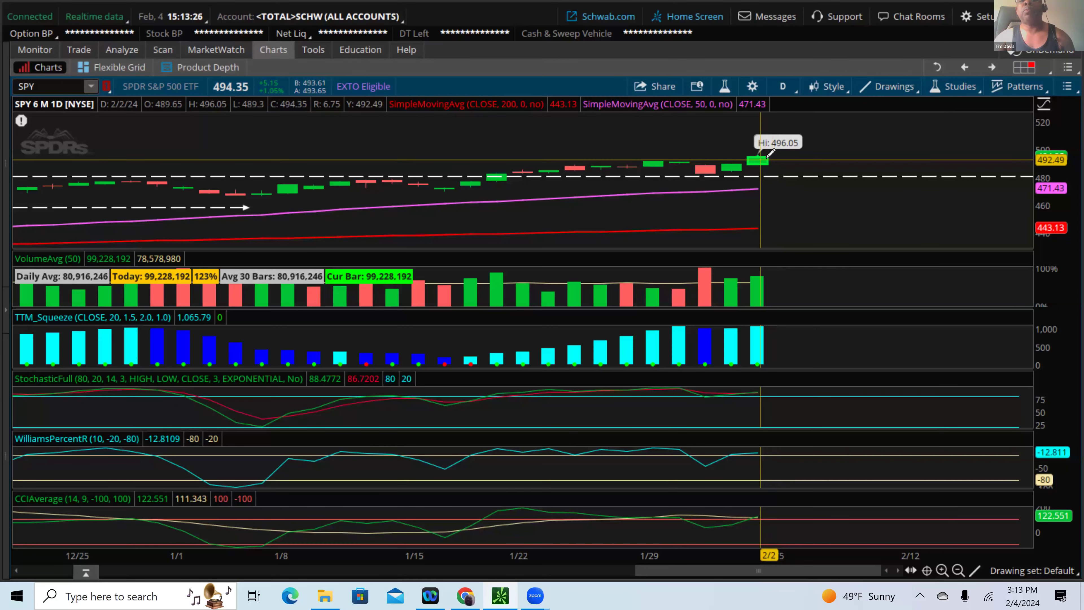
{"action": "mouse_move", "coordinate": [819, 126]}
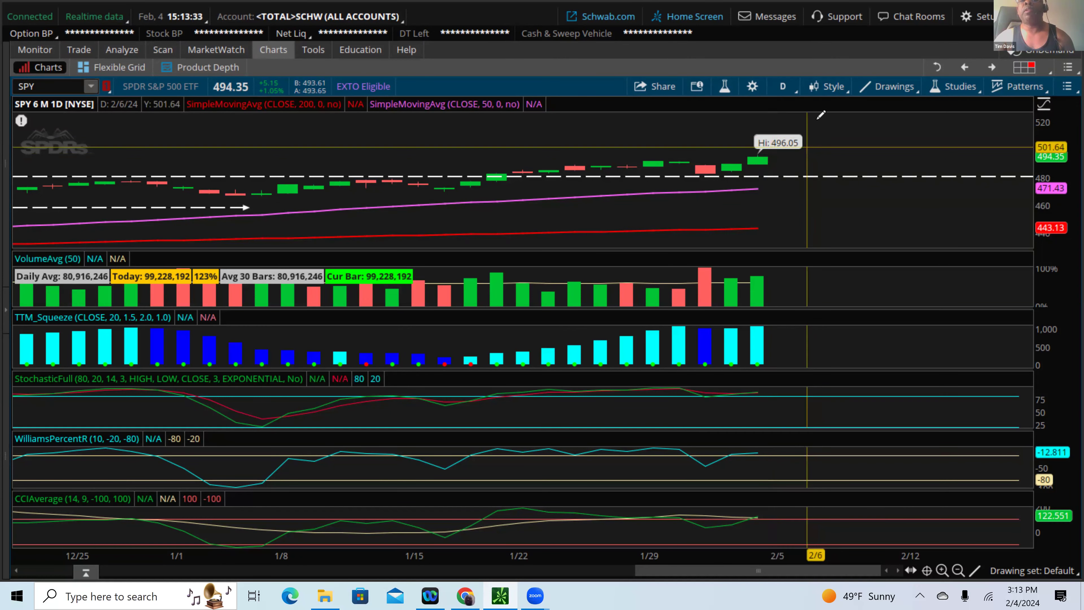
Return SPY to the three-year weekly timeframe from the six-month daily view
{"action": "left_click", "coordinate": [781, 86]}
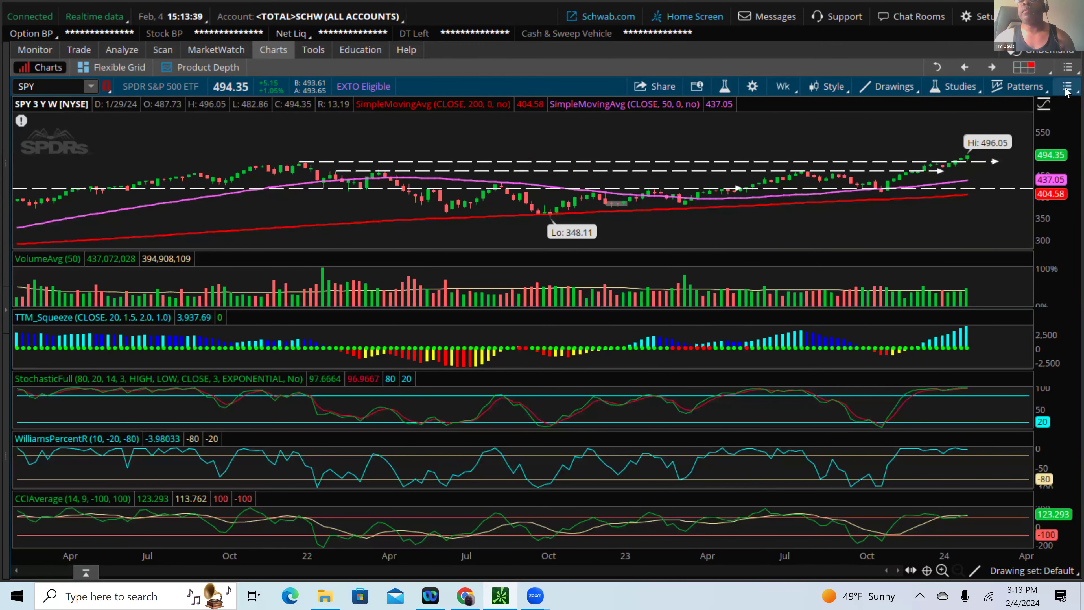
Restore the six-chart grid, then maximize the SPY cell with the 10-period EMA and RSI
{"action": "left_click", "coordinate": [1068, 86]}
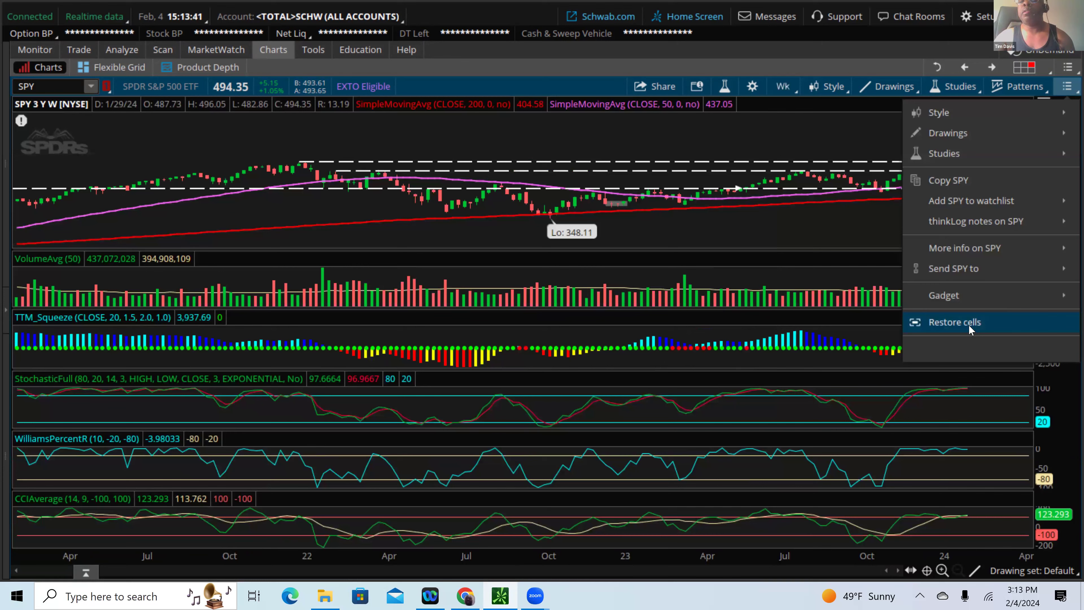
{"action": "left_click", "coordinate": [955, 321]}
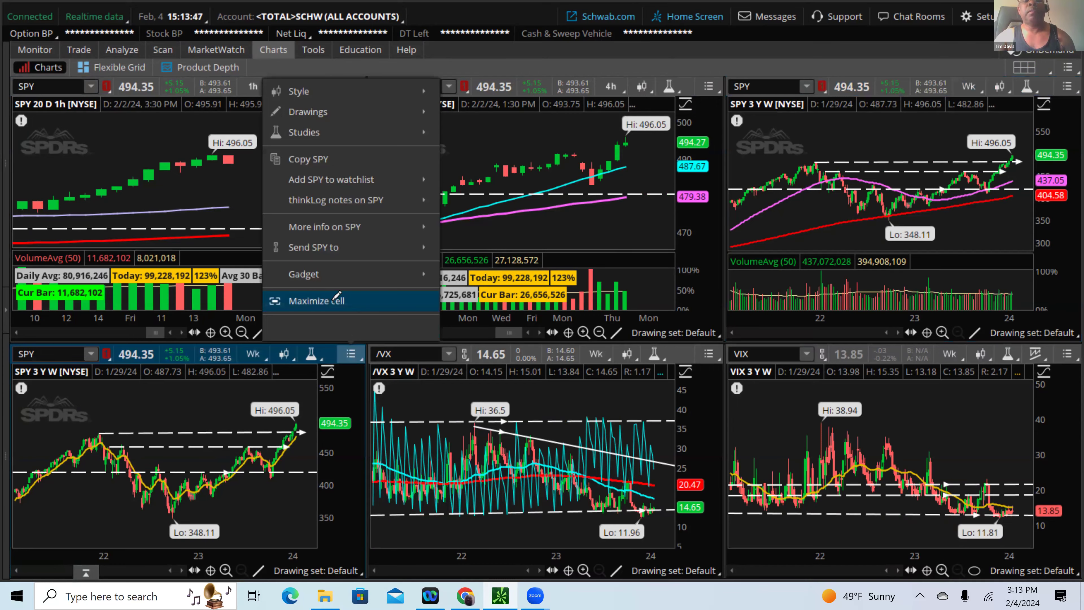
{"action": "left_click", "coordinate": [316, 300]}
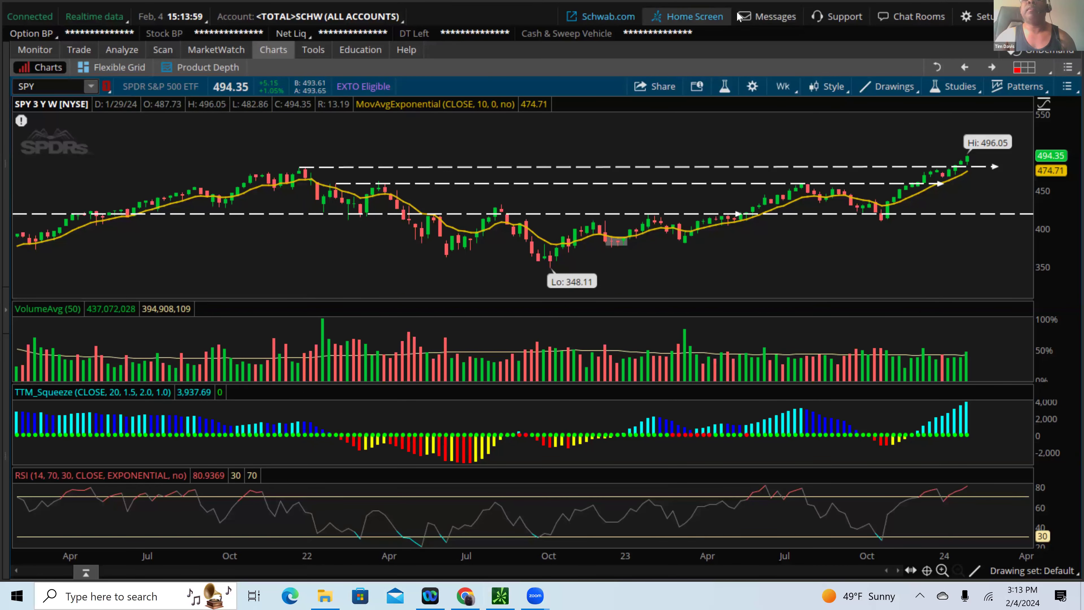
{"action": "mouse_move", "coordinate": [609, 76]}
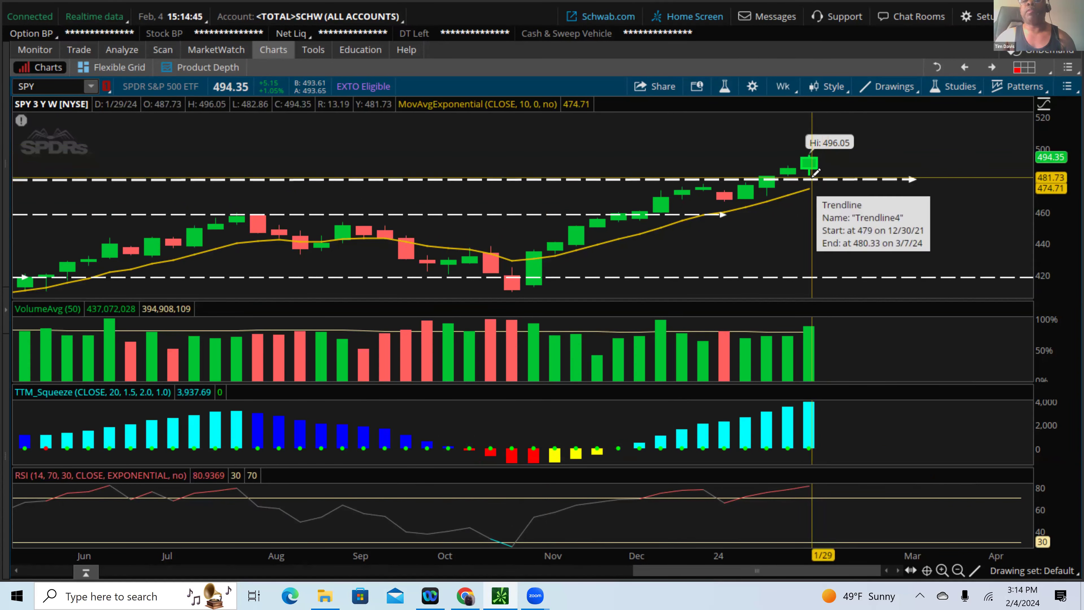
{"action": "mouse_move", "coordinate": [829, 159]}
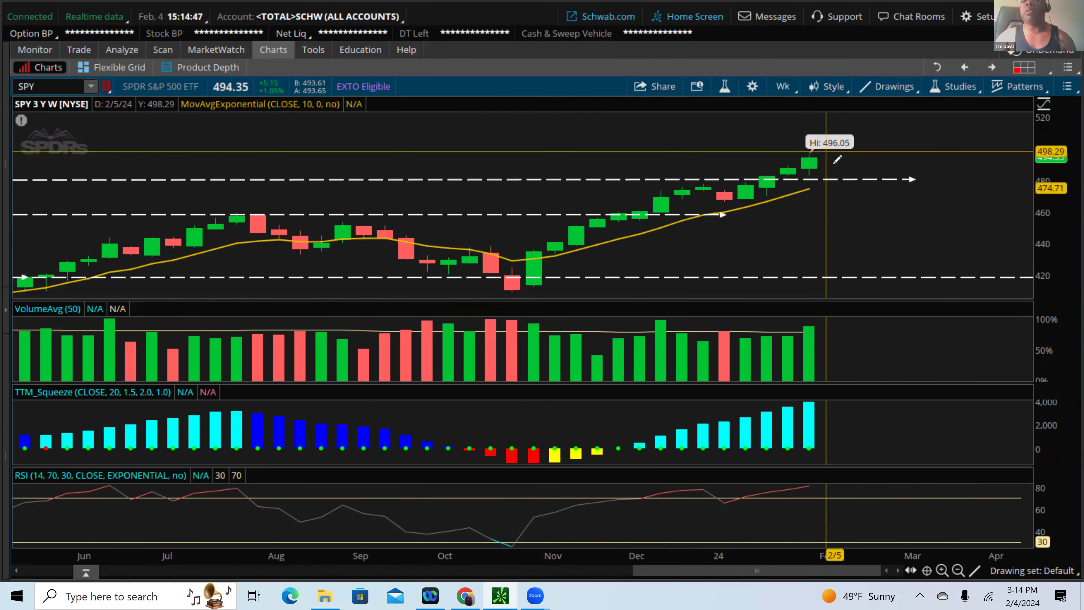
{"action": "mouse_move", "coordinate": [840, 178]}
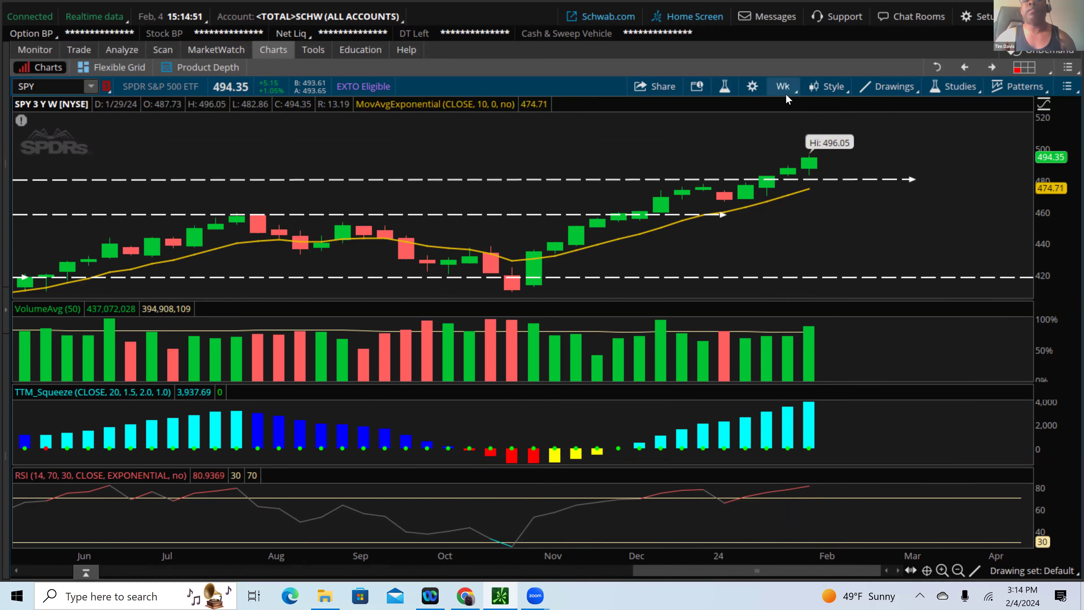
{"action": "mouse_move", "coordinate": [783, 86]}
{"action": "type", "text": "DIA"}
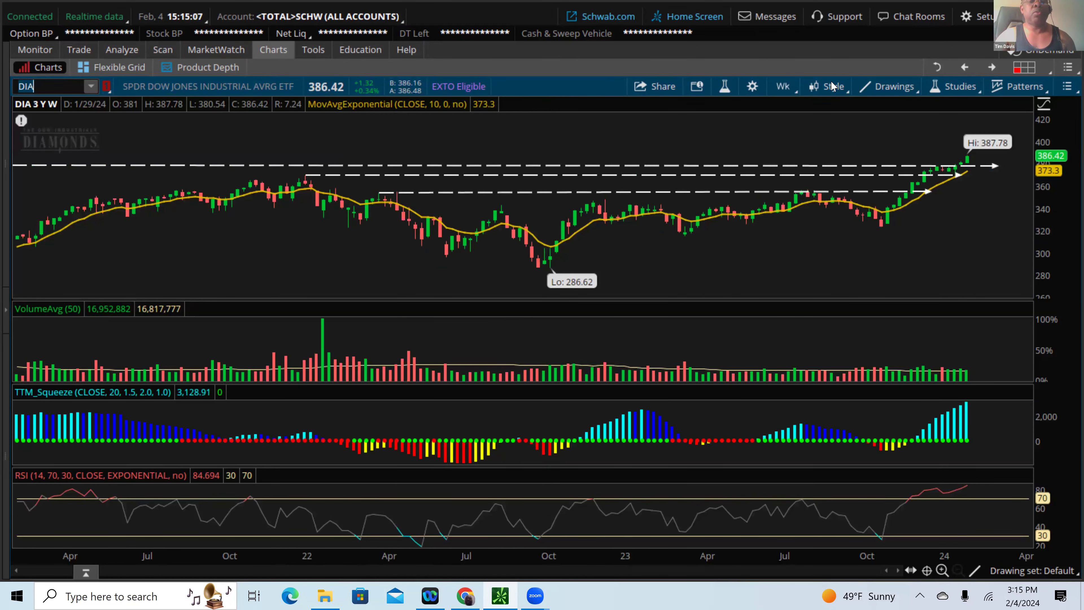
{"action": "mouse_move", "coordinate": [782, 569]}
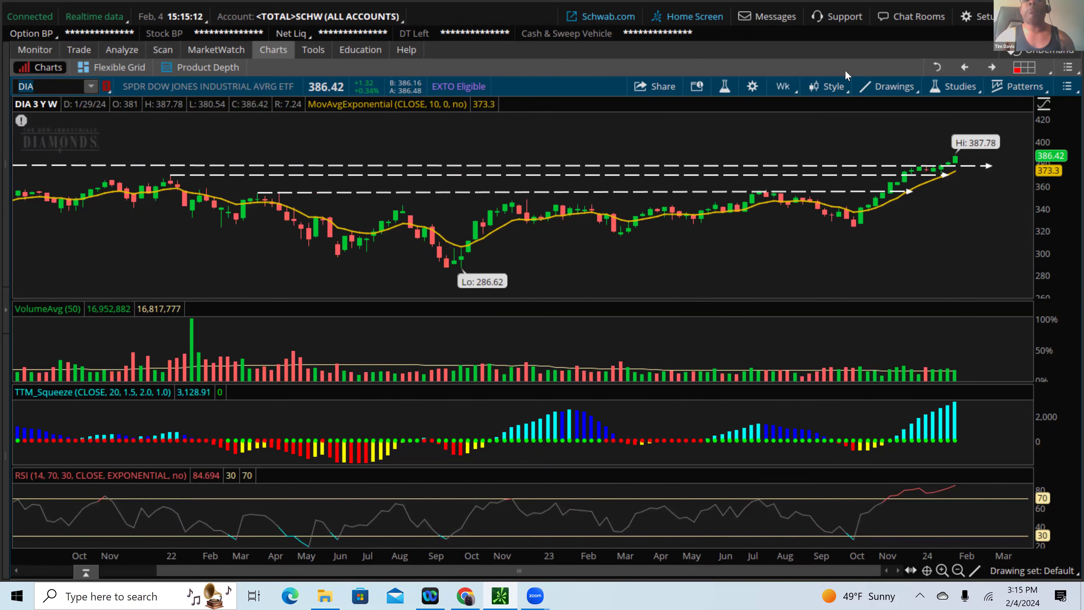
{"action": "mouse_move", "coordinate": [398, 173]}
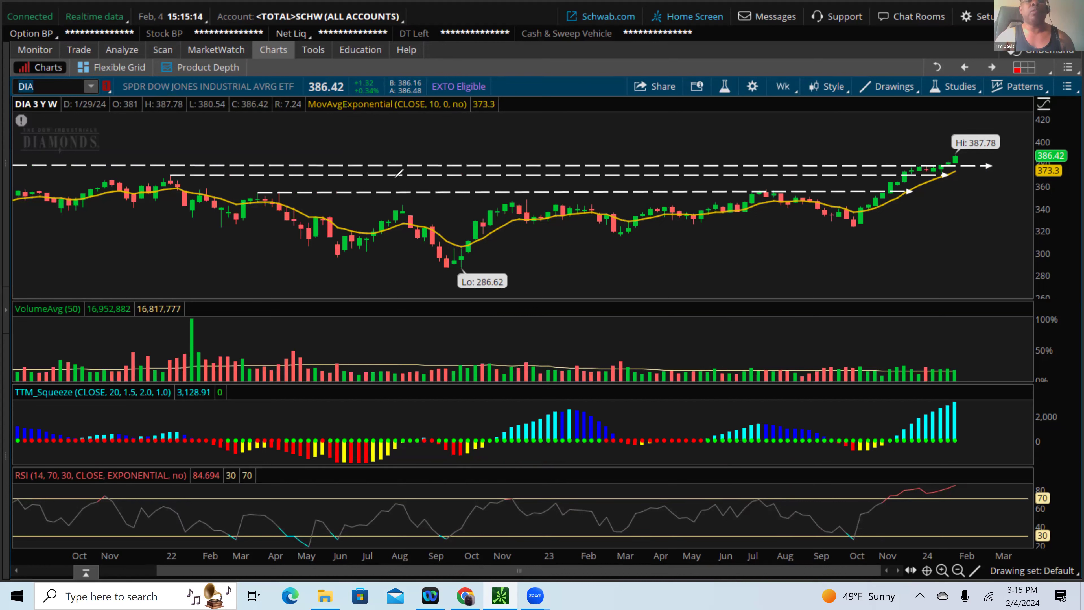
{"action": "mouse_move", "coordinate": [894, 508]}
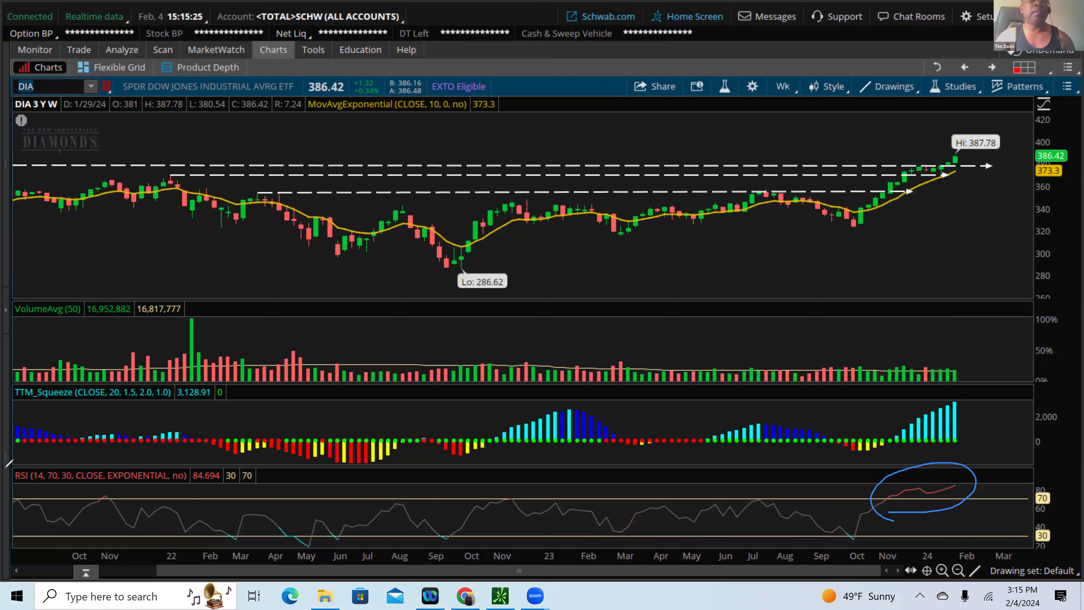
{"action": "mouse_move", "coordinate": [127, 392]}
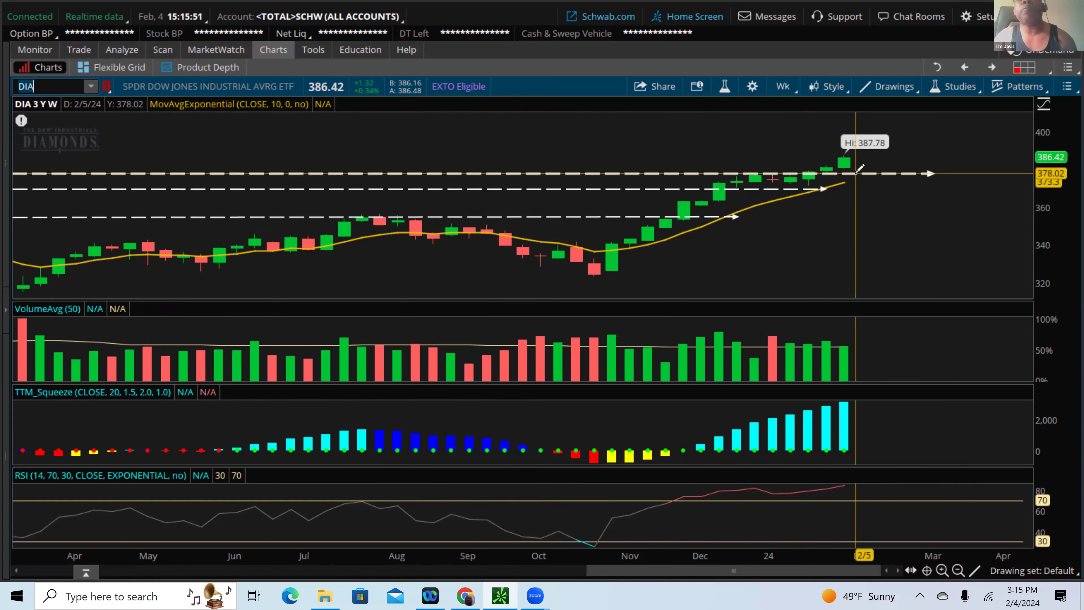
{"action": "mouse_move", "coordinate": [859, 172]}
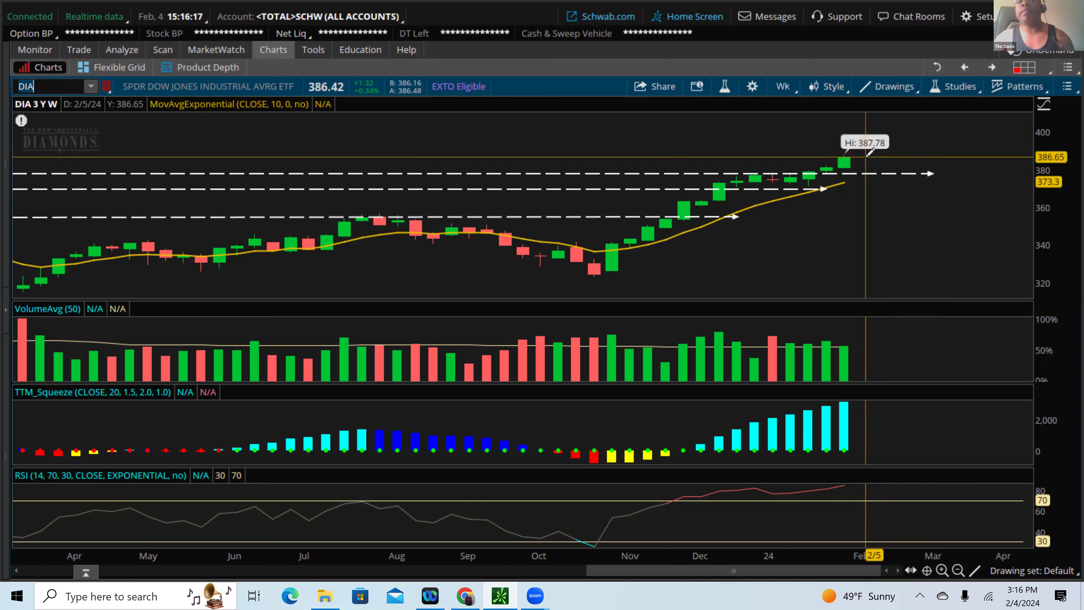
{"action": "mouse_move", "coordinate": [878, 166]}
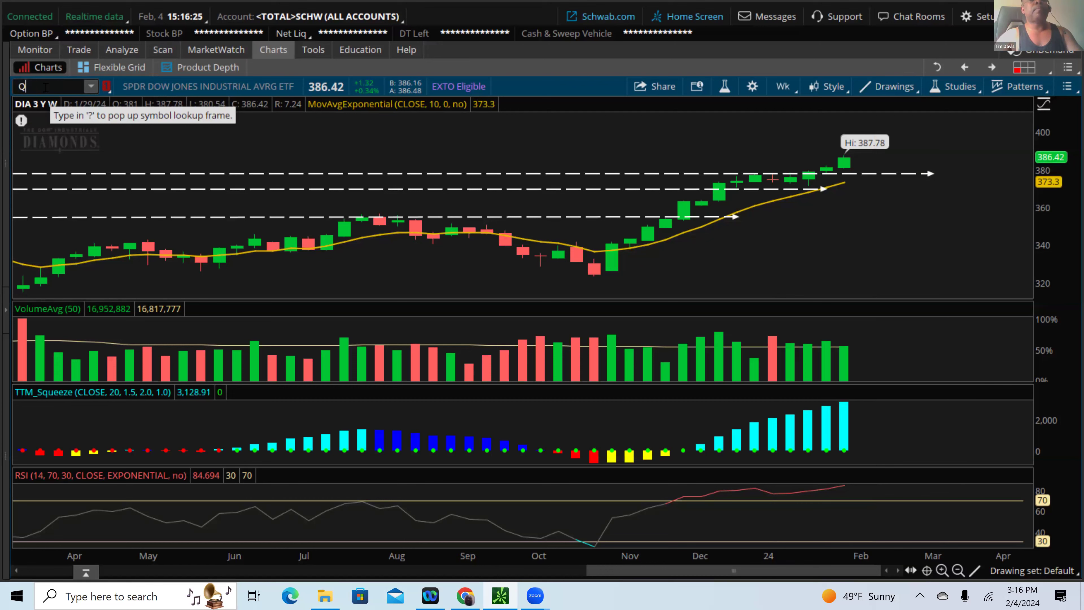
{"action": "type", "text": "QQ"}
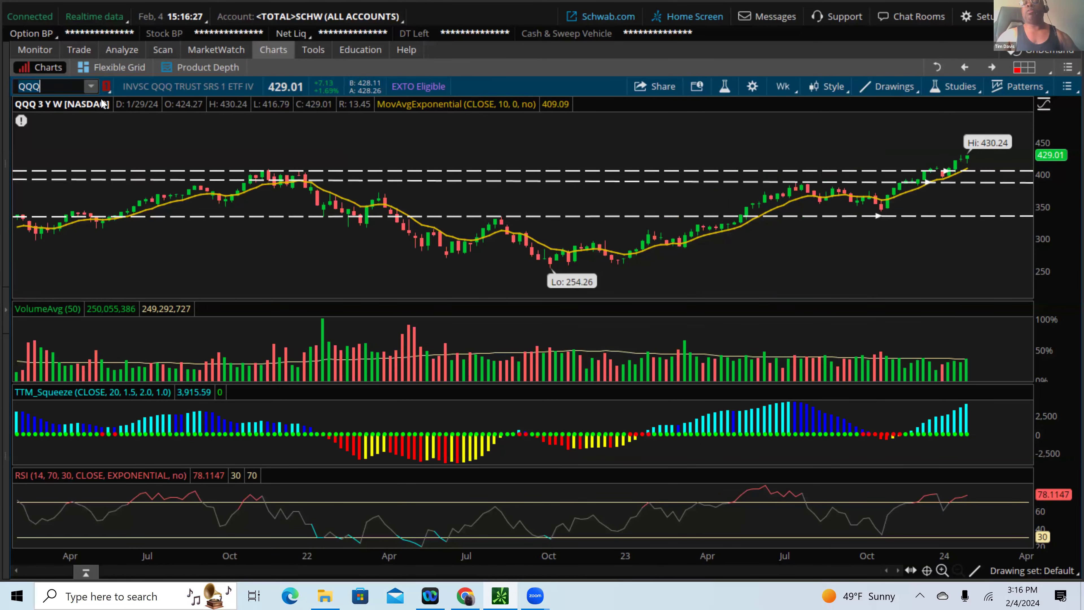
{"action": "mouse_move", "coordinate": [601, 177]}
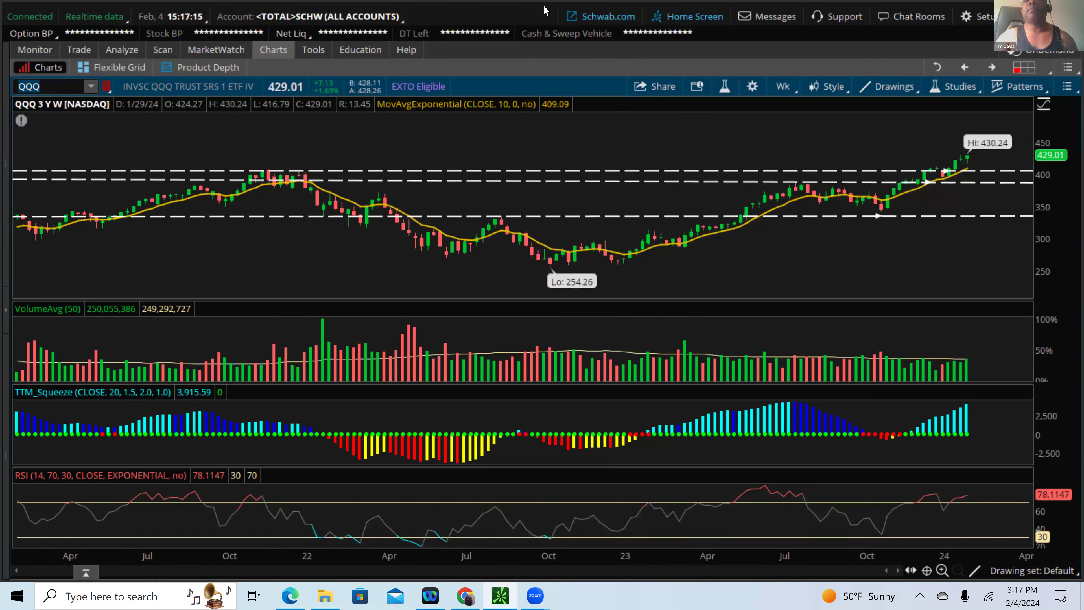
{"action": "mouse_move", "coordinate": [571, 75]}
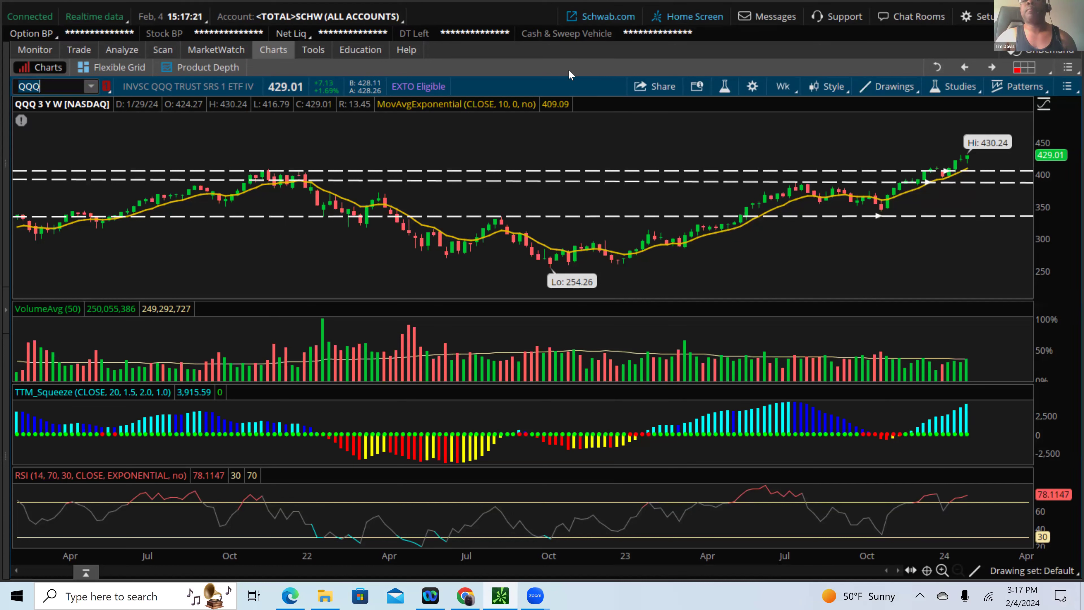
{"action": "mouse_move", "coordinate": [975, 158]}
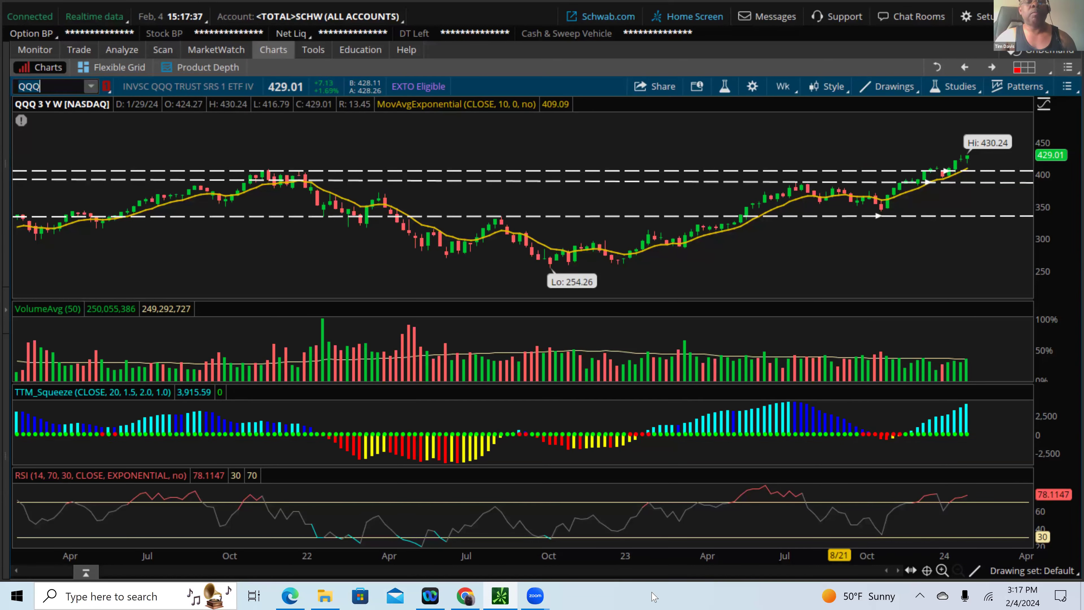
{"action": "mouse_move", "coordinate": [725, 525]}
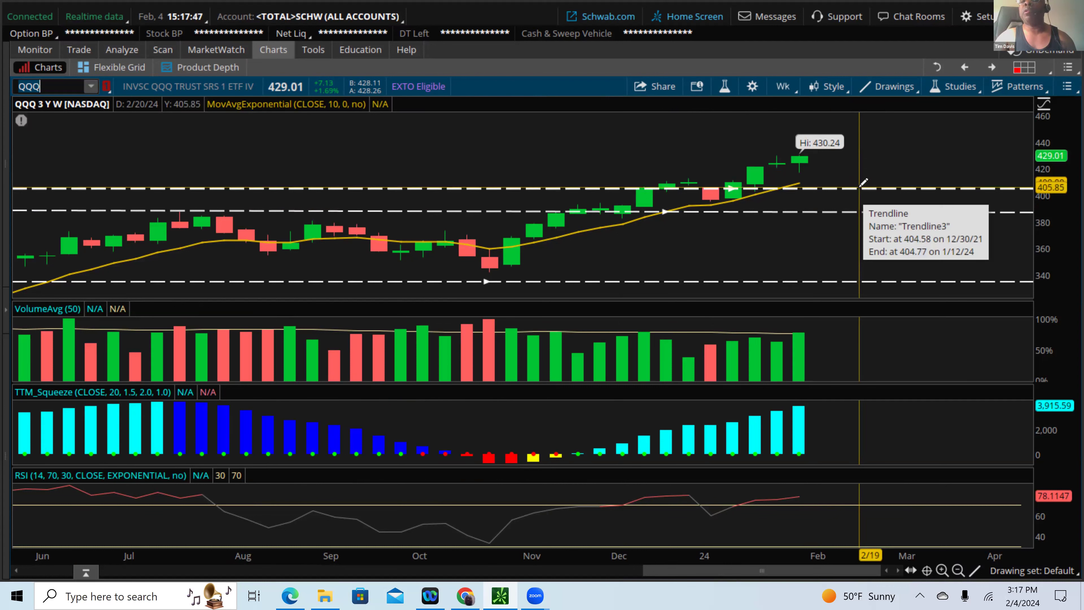
{"action": "mouse_move", "coordinate": [863, 182]}
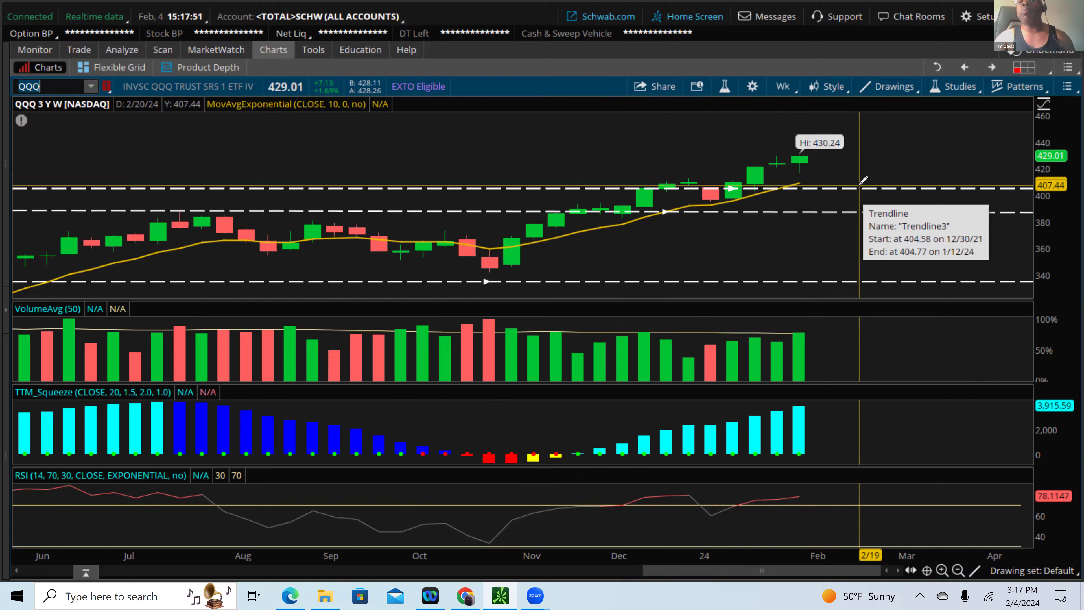
{"action": "mouse_move", "coordinate": [802, 183]}
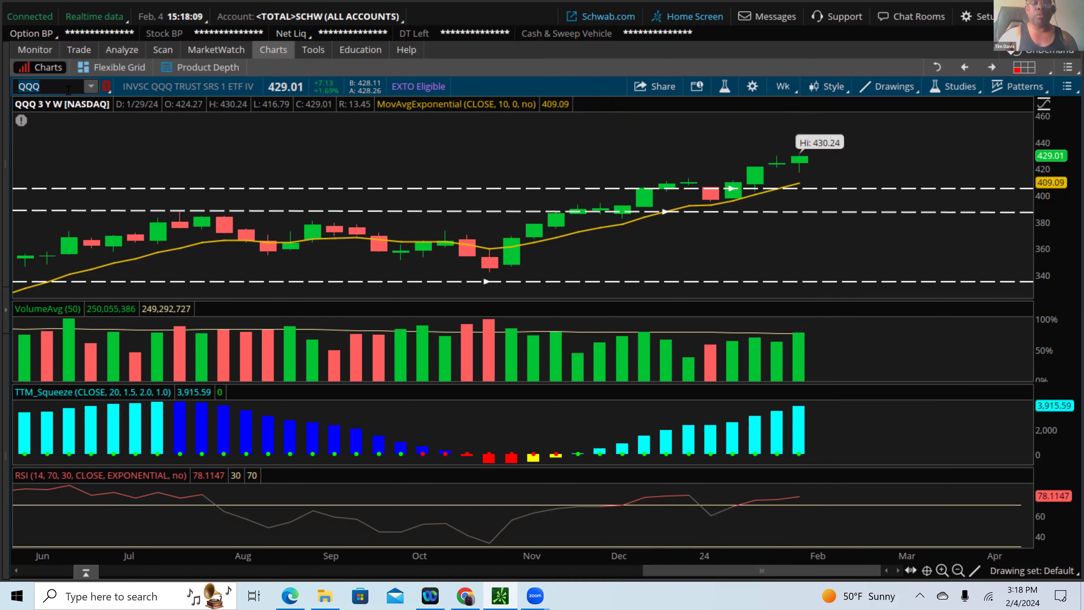
Load the IWM three-year weekly chart, review it, and ready the symbol box for the next ticker
{"action": "type", "text": "IWM"}
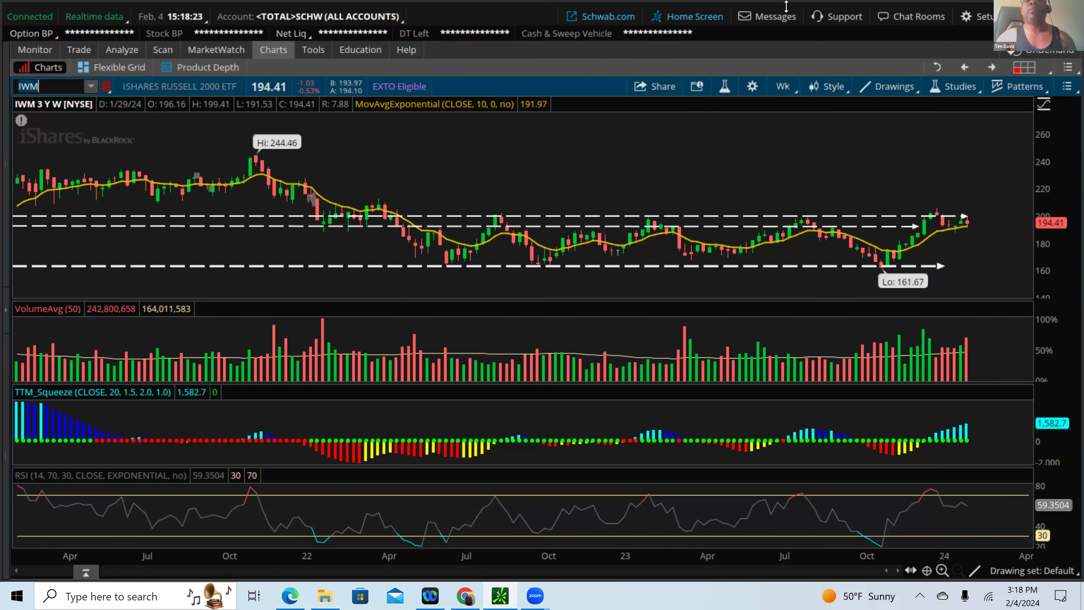
{"action": "mouse_move", "coordinate": [508, 201]}
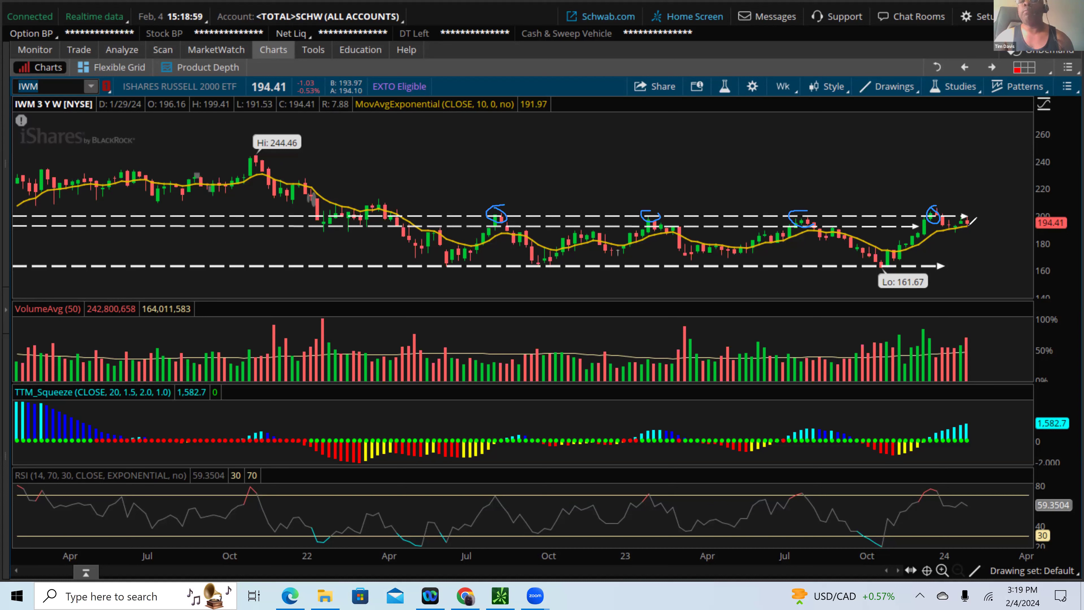
{"action": "mouse_move", "coordinate": [968, 214]}
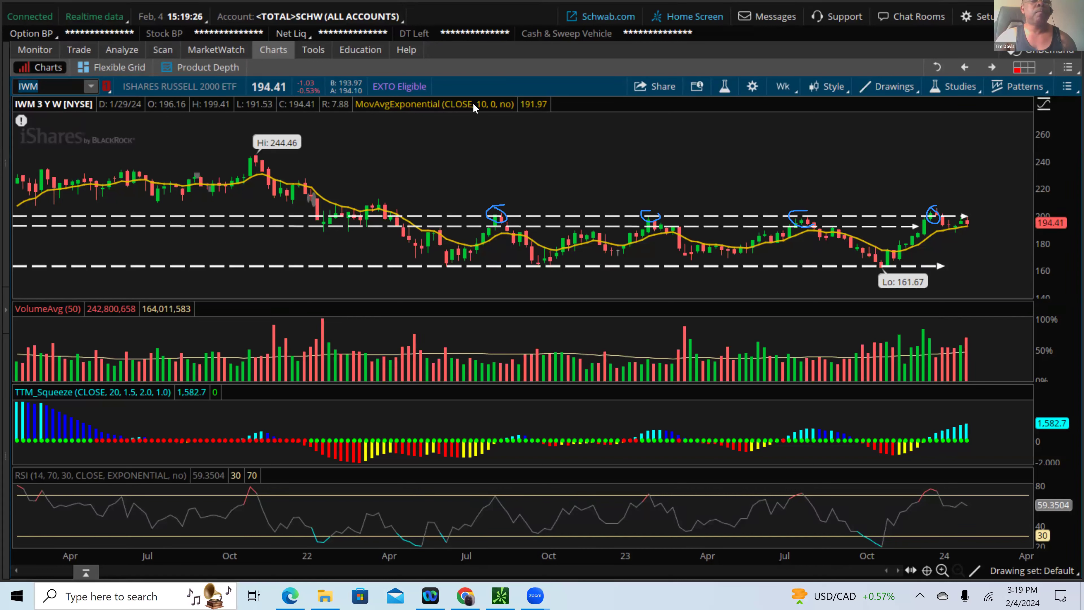
{"action": "mouse_move", "coordinate": [55, 375]}
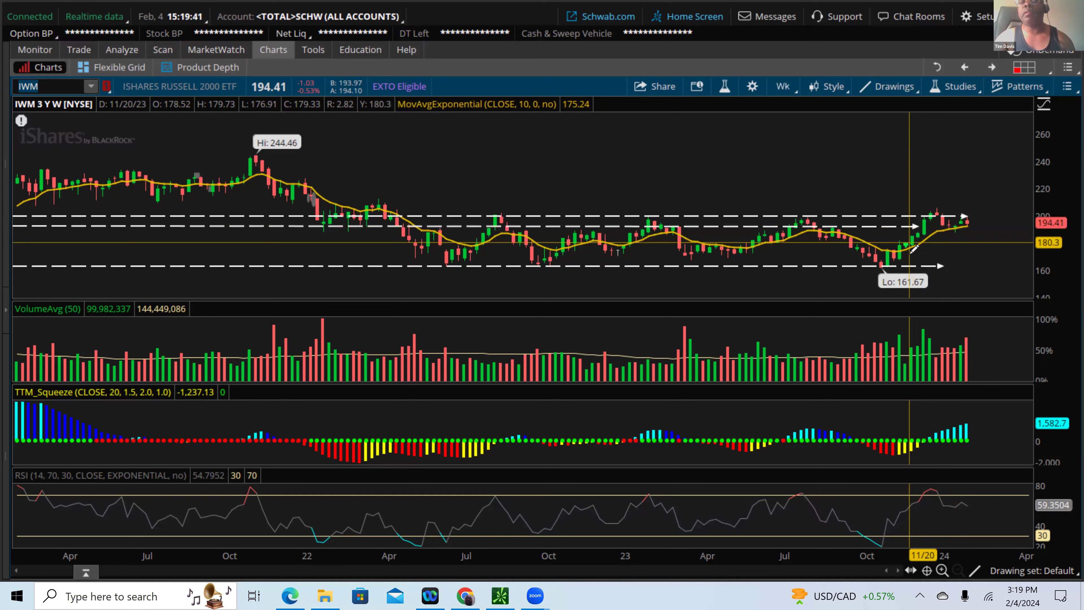
{"action": "mouse_move", "coordinate": [916, 256]}
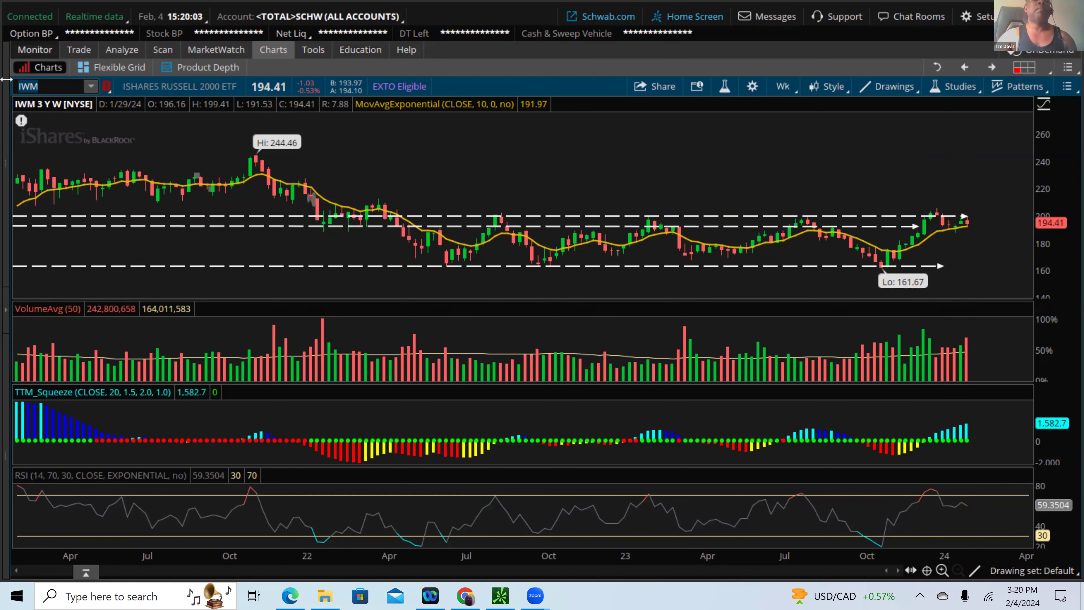
{"action": "left_click", "coordinate": [34, 86]}
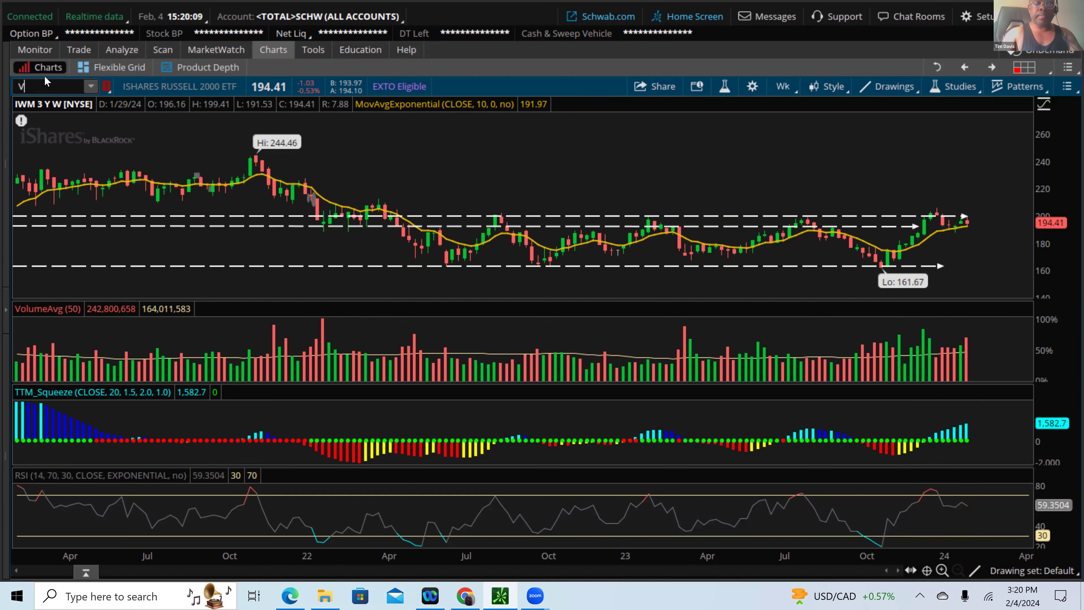
Load VIX, the CBOE volatility index, as a three-year weekly chart and review it
{"action": "type", "text": "VIX"}
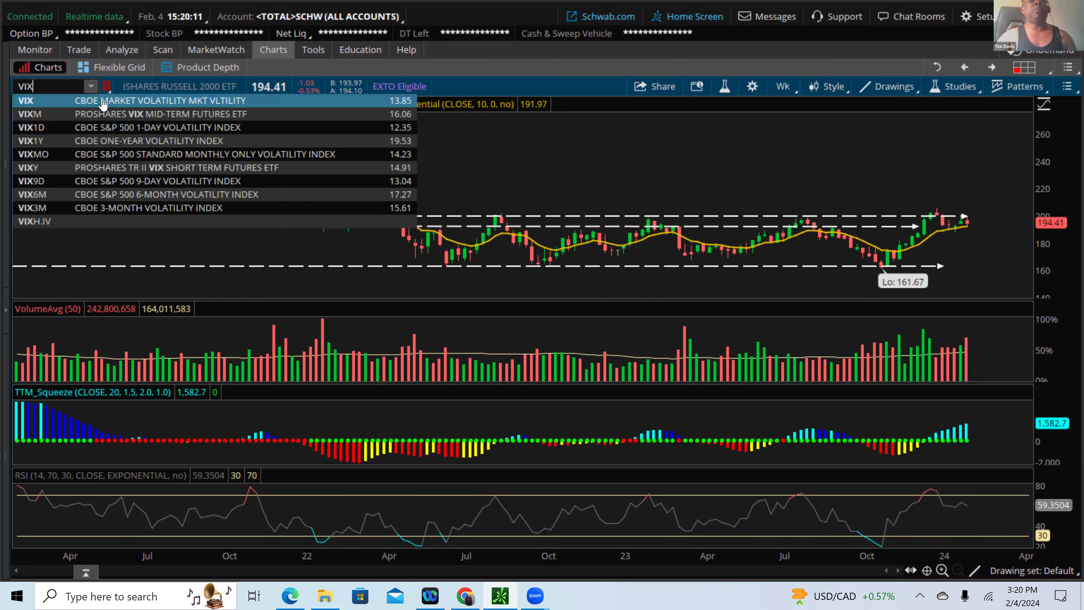
{"action": "left_click", "coordinate": [25, 100]}
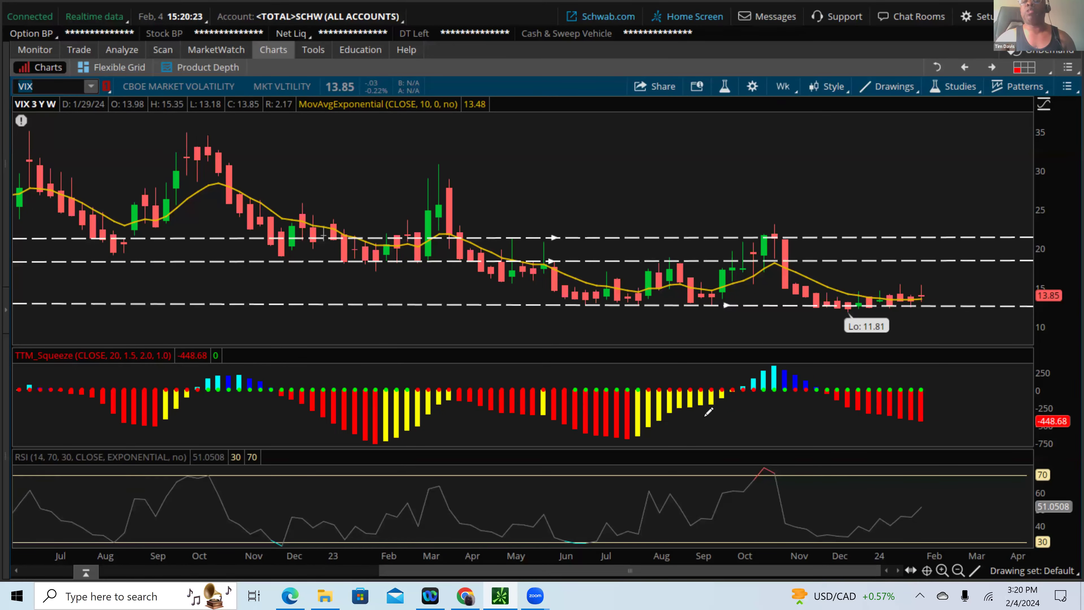
{"action": "mouse_move", "coordinate": [814, 212]}
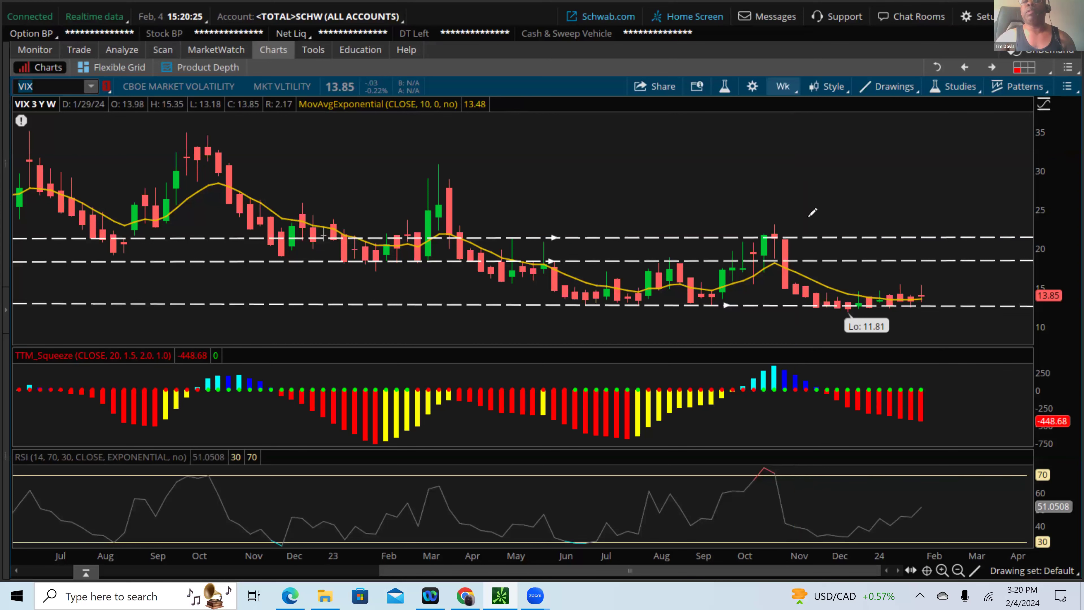
{"action": "mouse_move", "coordinate": [836, 291]}
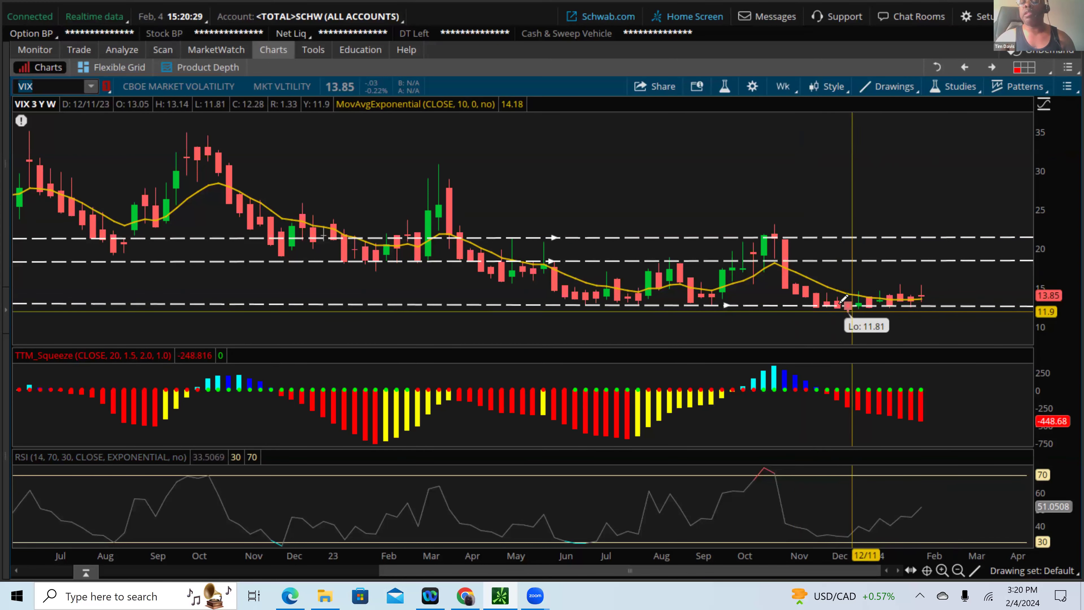
{"action": "mouse_move", "coordinate": [935, 299]}
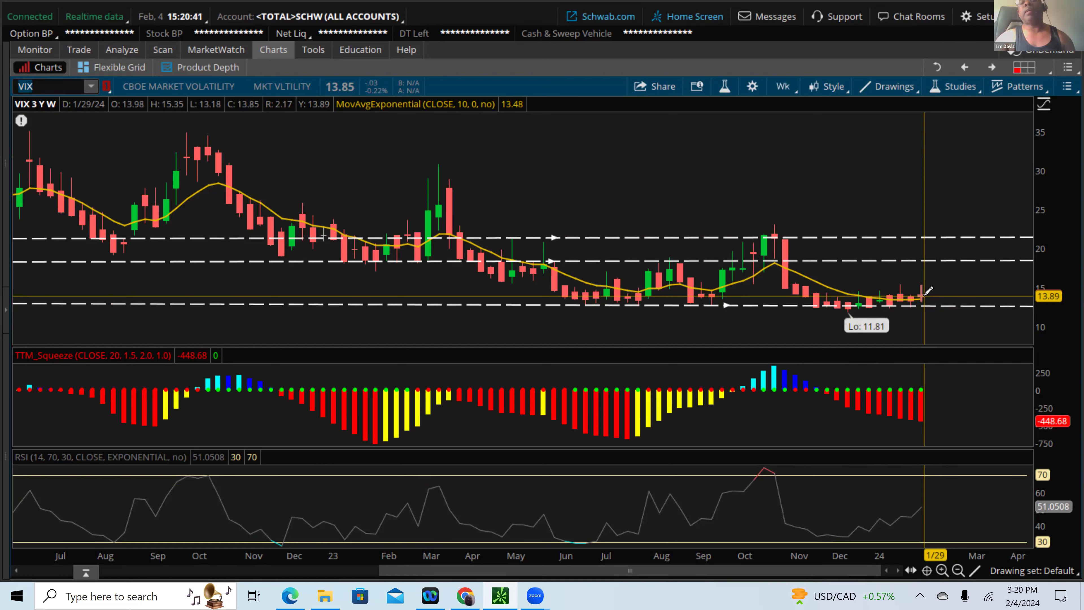
{"action": "mouse_move", "coordinate": [927, 296]}
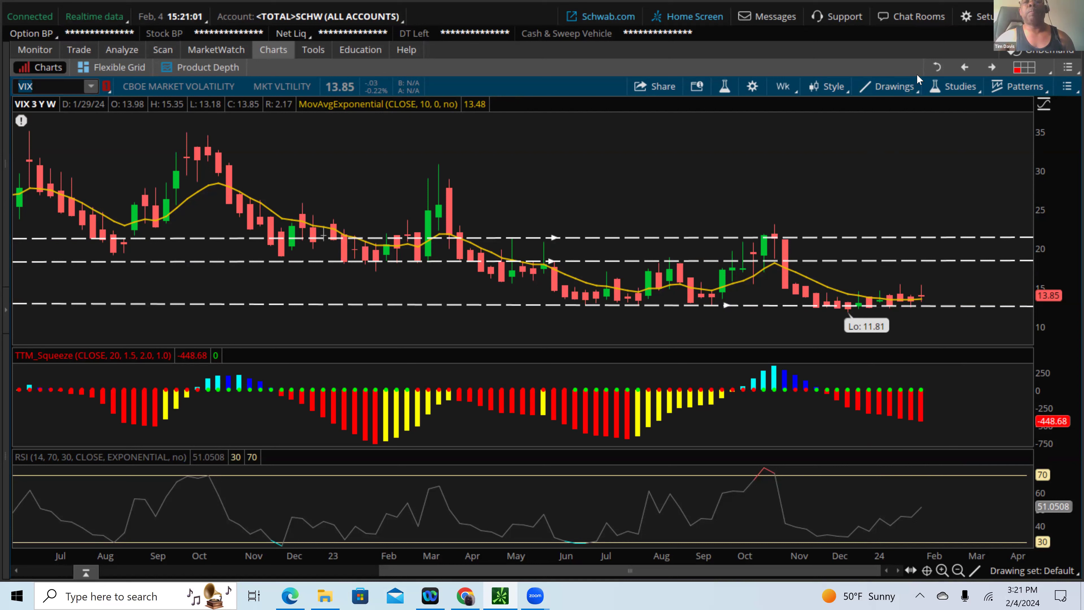
{"action": "mouse_move", "coordinate": [519, 12]}
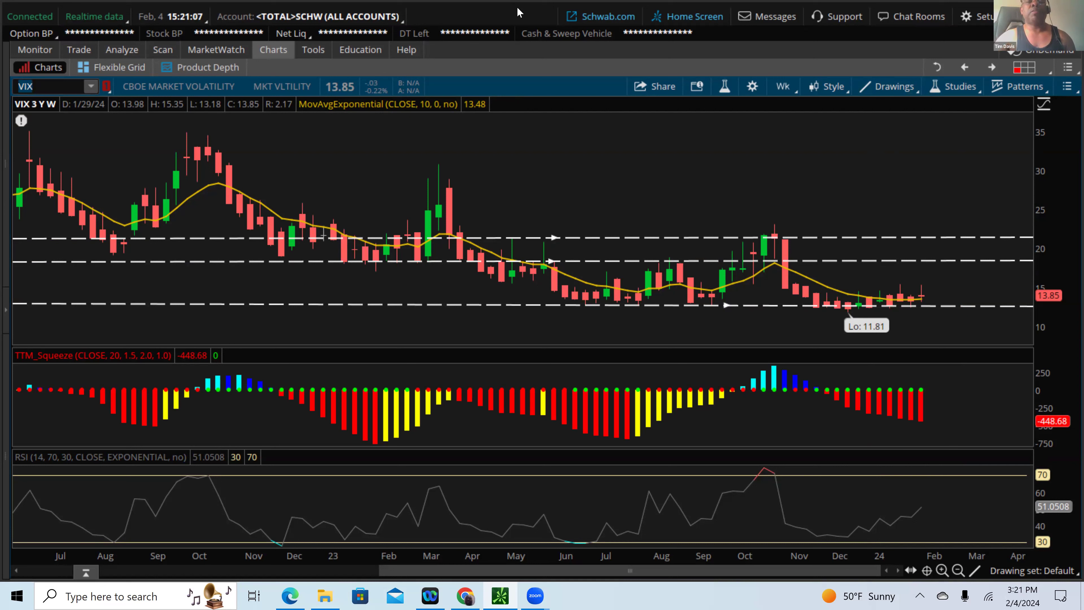
{"action": "left_click", "coordinate": [41, 85]}
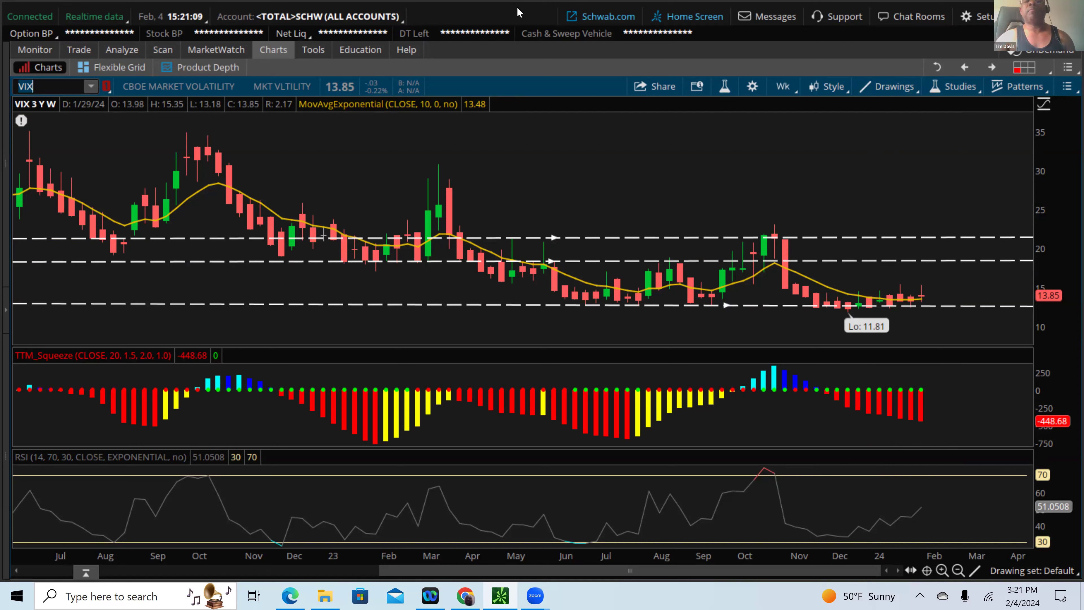